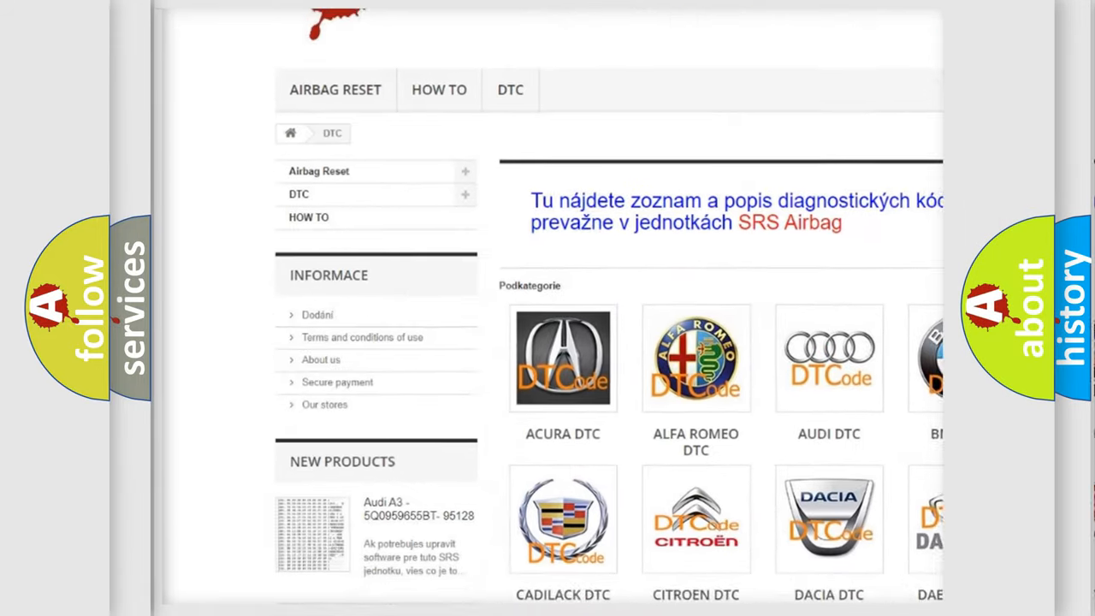
Scroll the DTC brand grid down until the GMC DTC tile comes into view
{"action": "scroll", "scroll_direction": "down", "scroll_amount": 3}
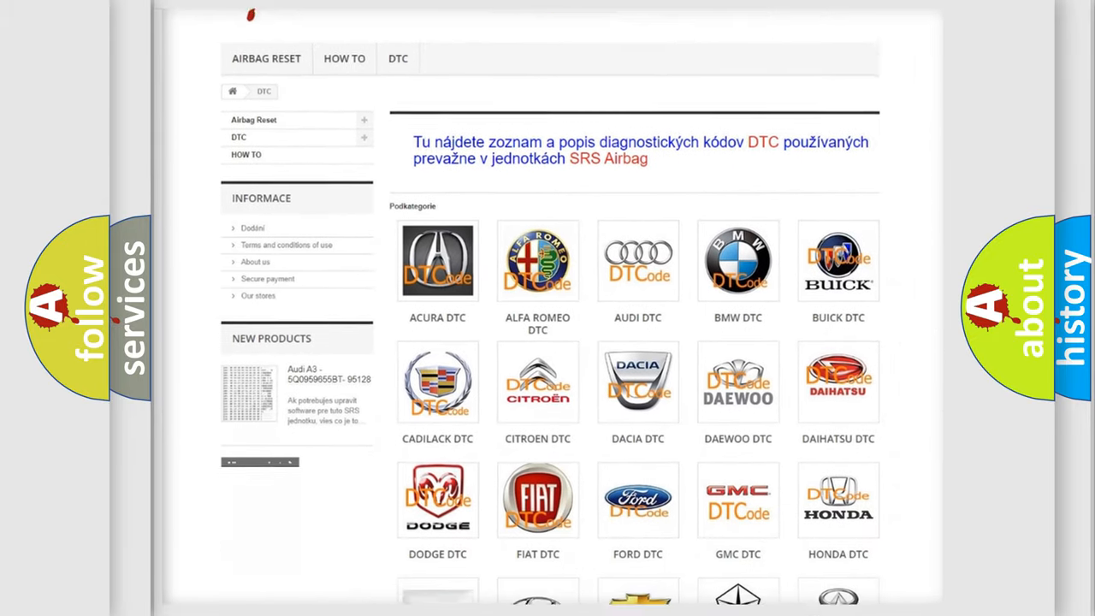
{"action": "scroll", "scroll_direction": "down", "scroll_amount": 3}
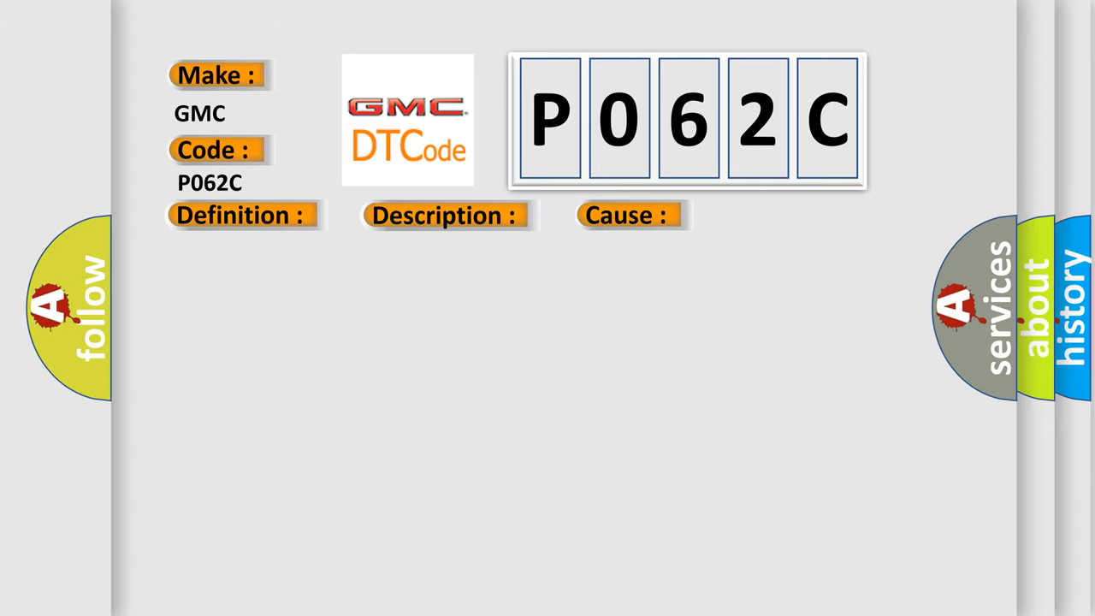
Reveal the P062C definition text: the control module is not configured properly
{"action": "left_click", "coordinate": [240, 214]}
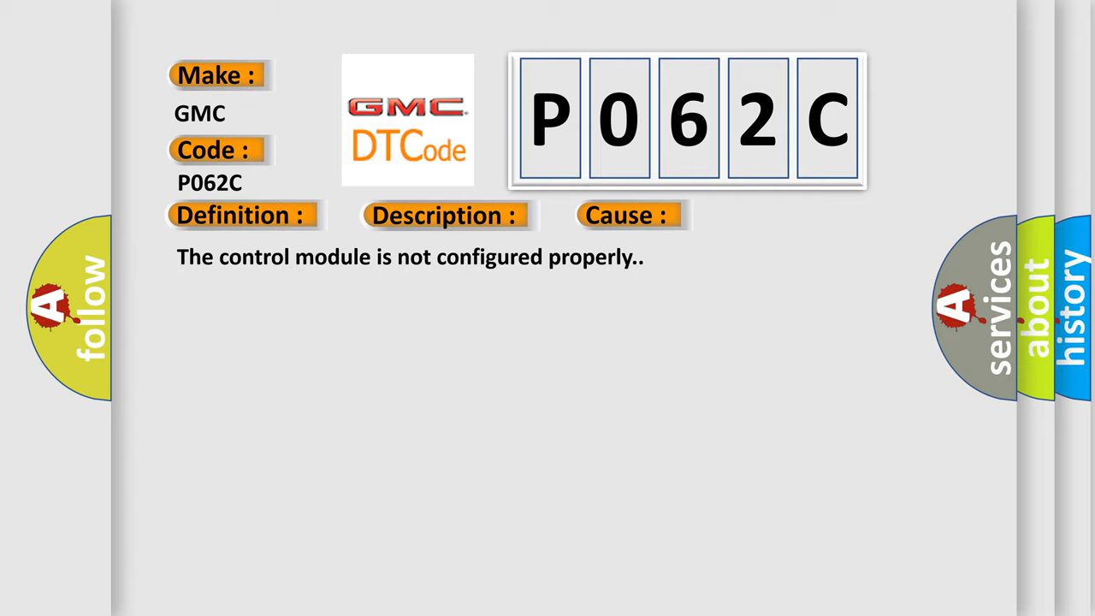